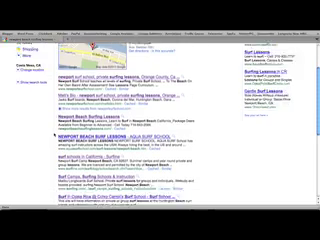
scroll("up", 3)
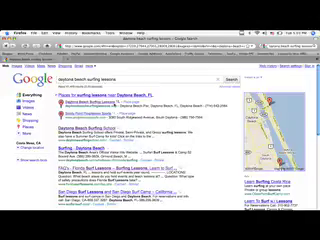
scroll("down", 3)
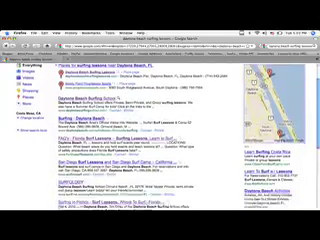
scroll("down", 3)
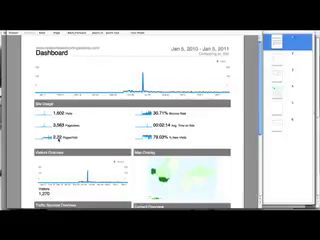
scroll("down", 3)
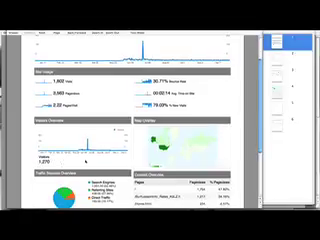
scroll("down", 3)
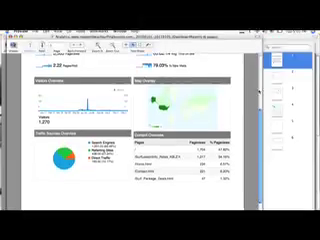
scroll("down", 3)
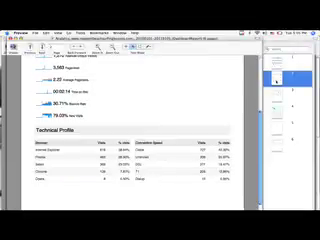
scroll("up", 3)
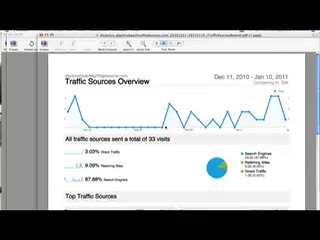
scroll("down", 3)
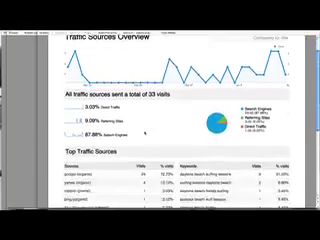
scroll("down", 3)
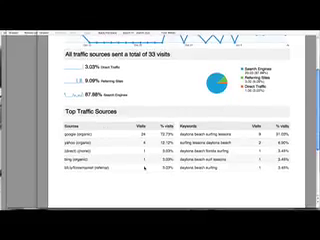
scroll("up", 3)
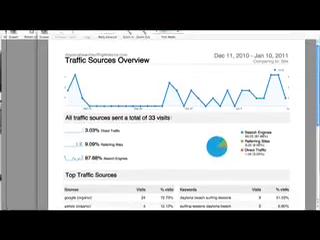
scroll("down", 3)
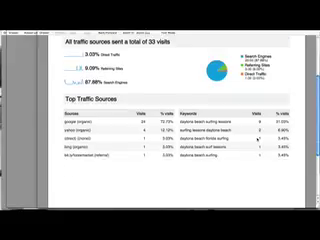
scroll("up", 3)
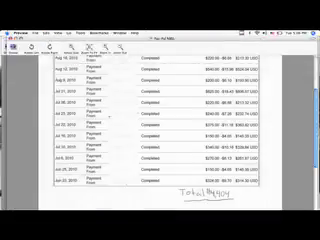
scroll("up", 3)
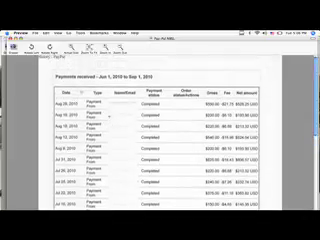